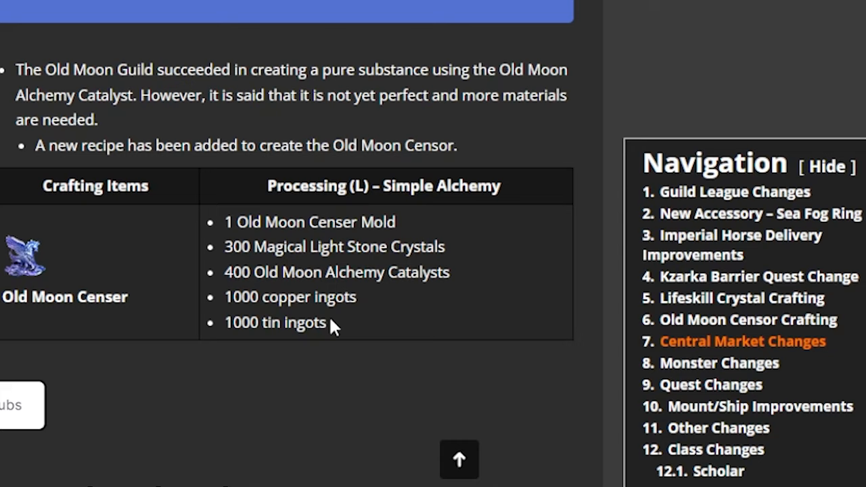
mouse_move(286, 324)
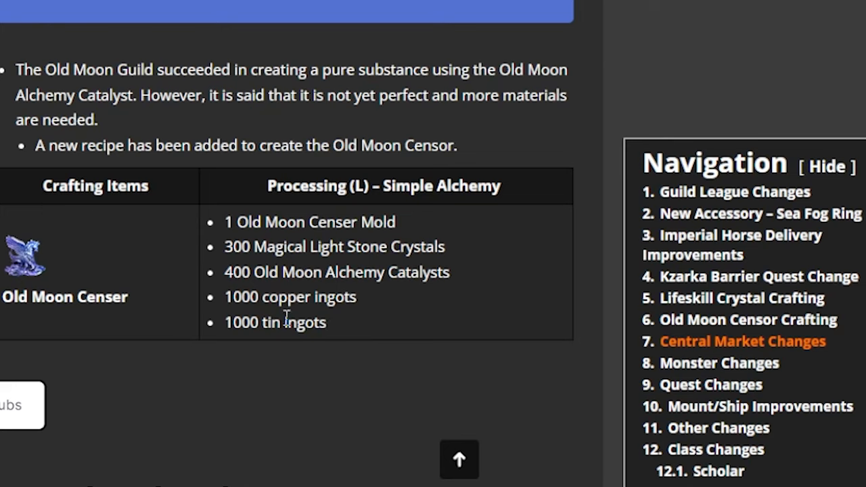
mouse_move(225, 233)
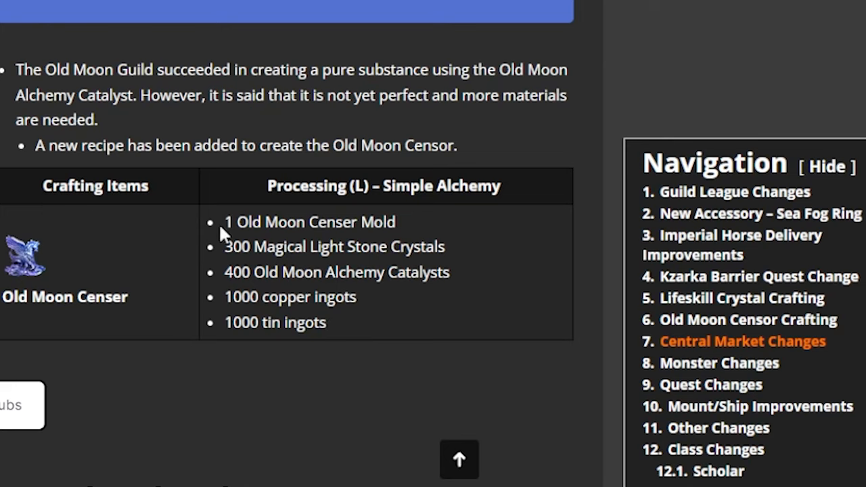
mouse_move(253, 254)
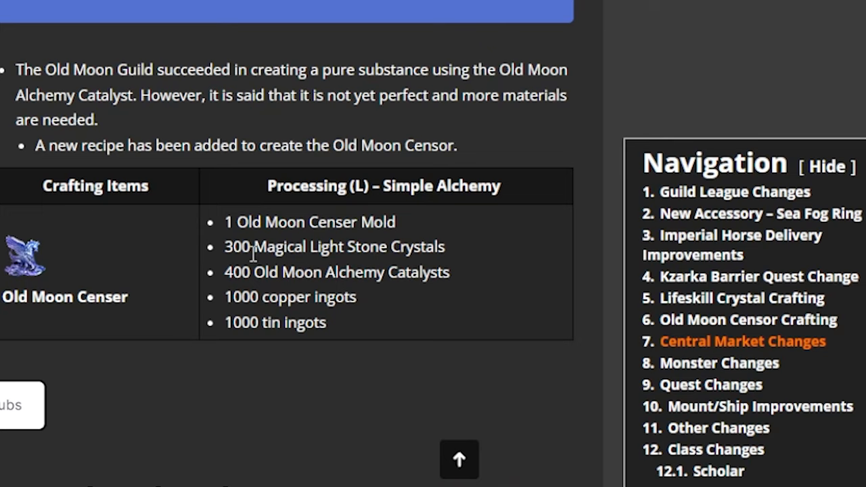
mouse_move(283, 272)
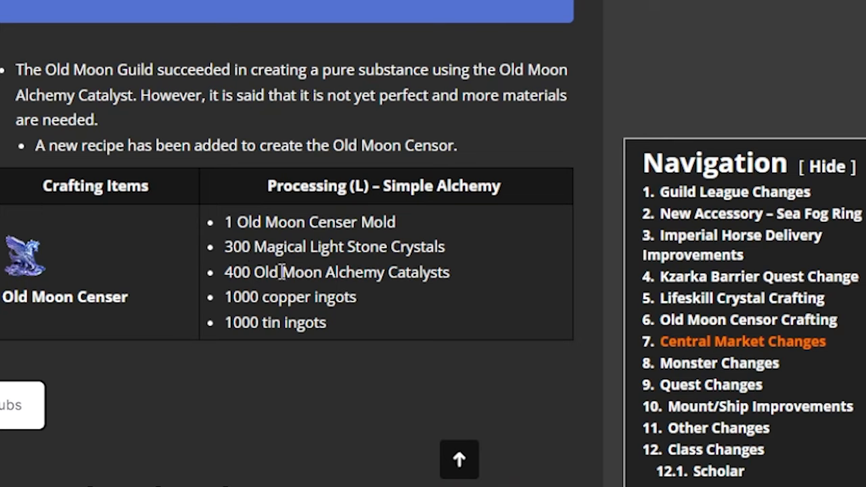
mouse_move(409, 298)
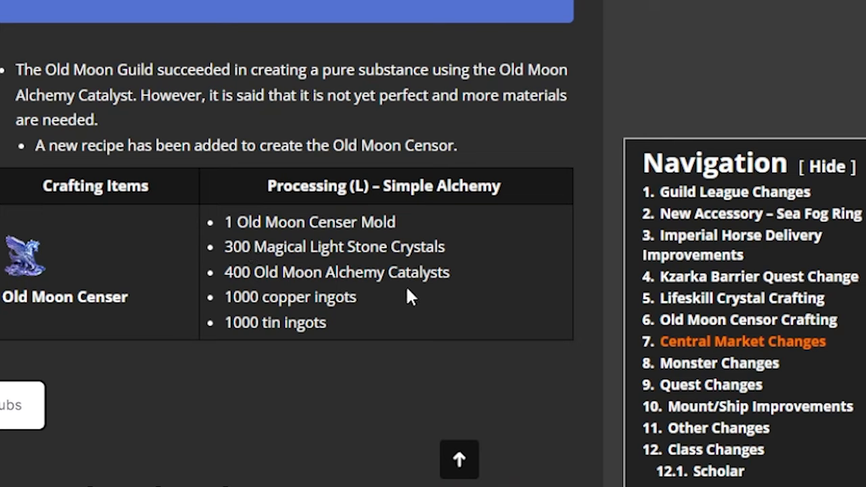
mouse_move(495, 346)
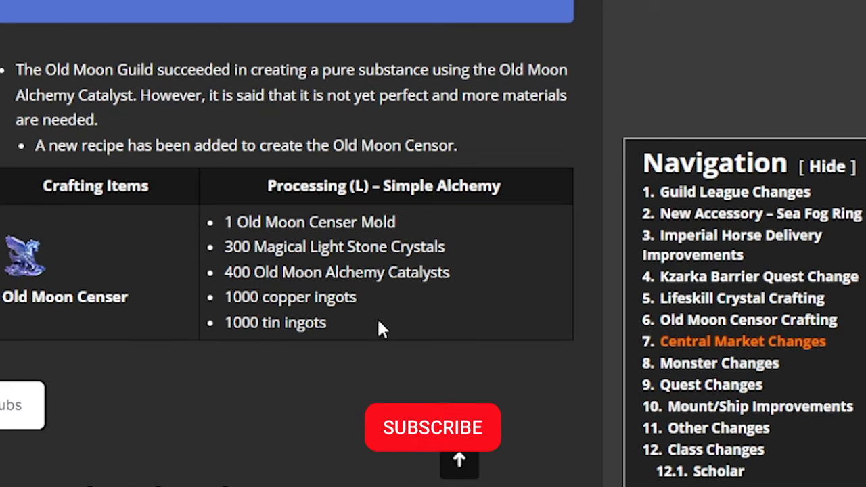
Step: Scroll the patch notes past the Central Market Changes tables to the Monster Changes heading
click(433, 428)
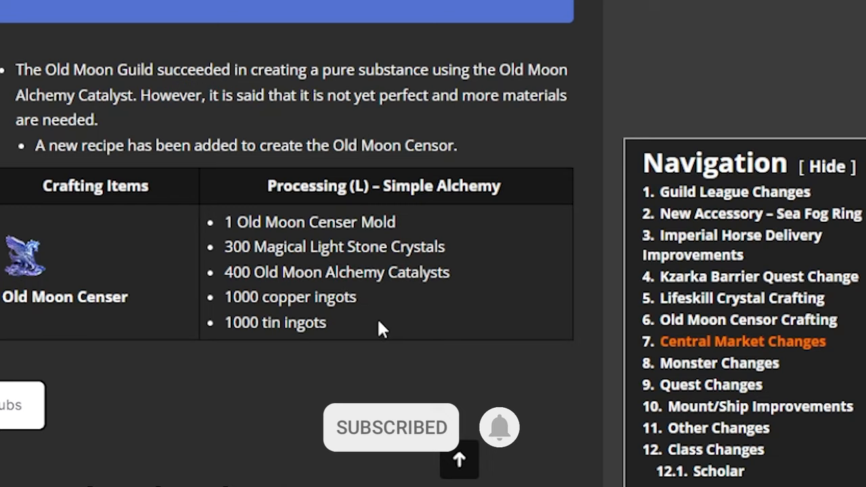
click(498, 428)
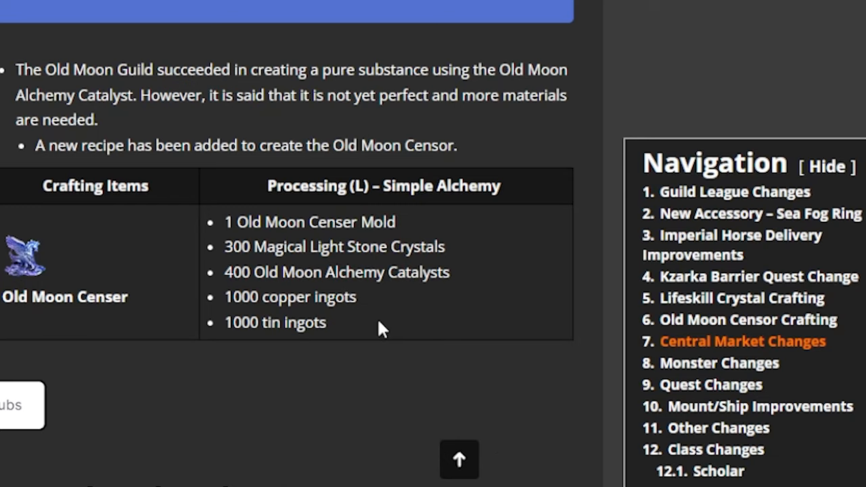
mouse_move(474, 247)
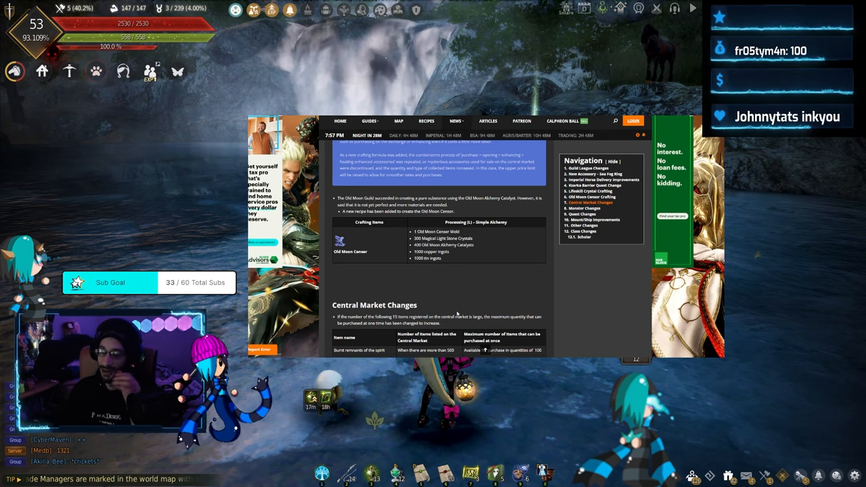
scroll(down, 3)
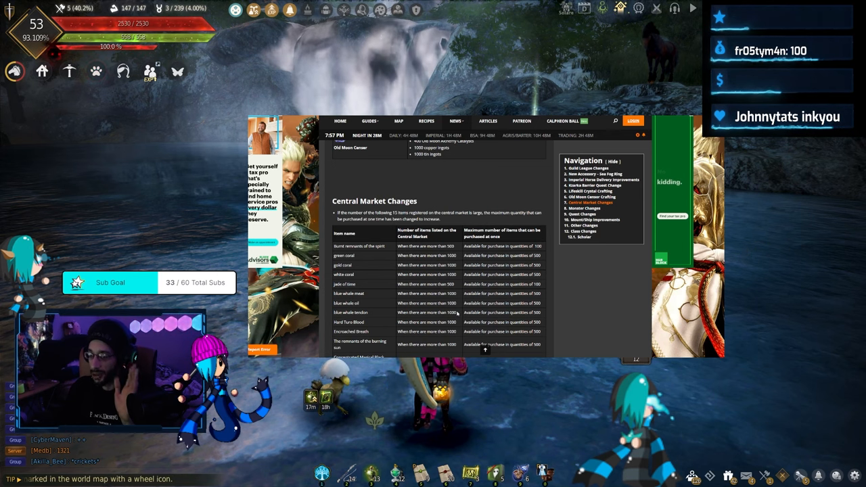
scroll(down, 3)
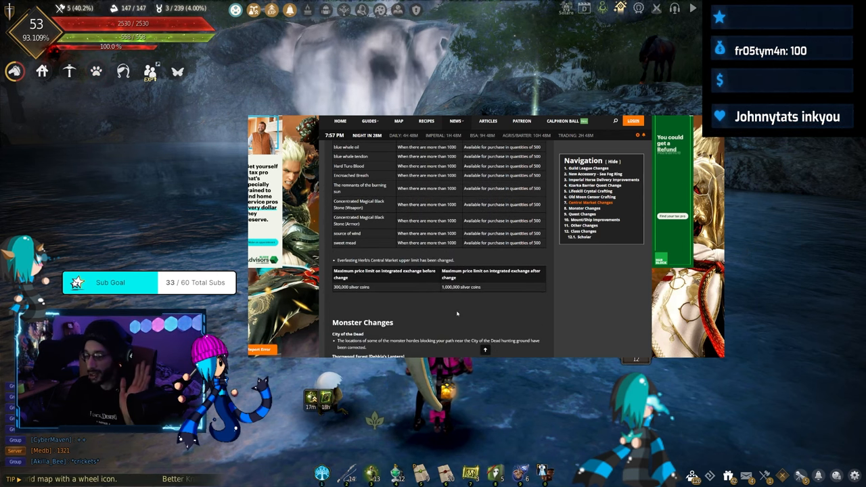